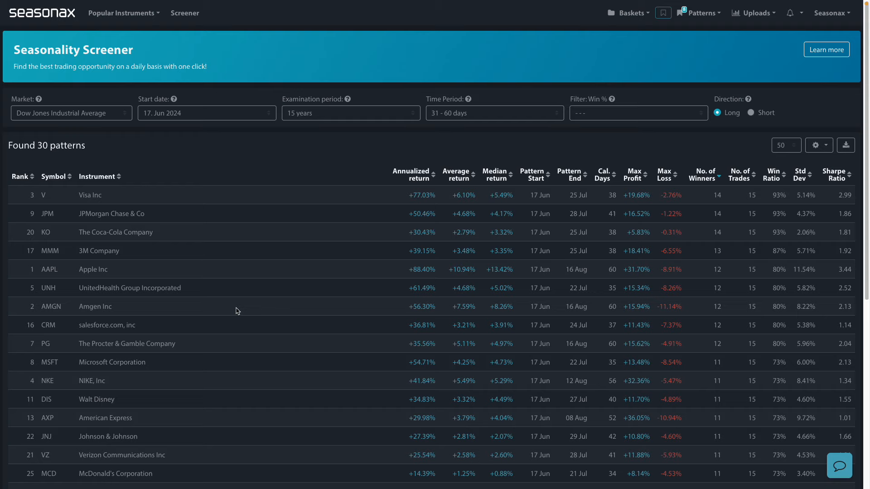
mouse_move(233, 306)
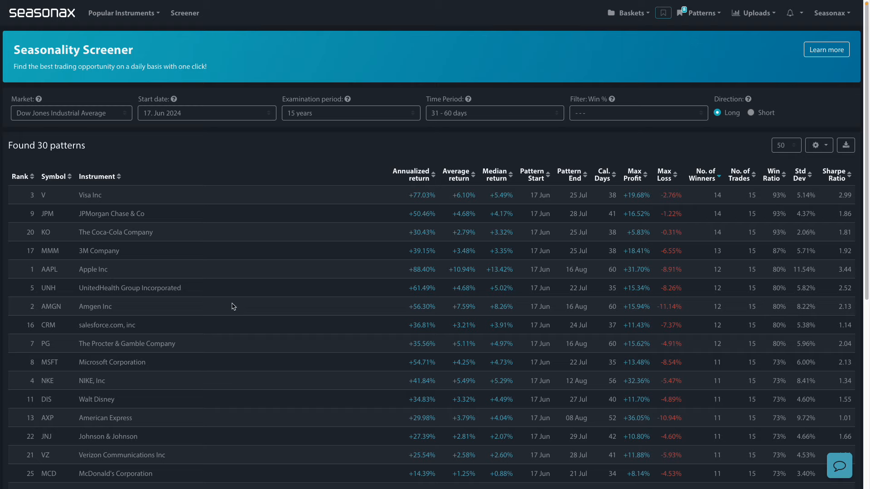
mouse_move(64, 101)
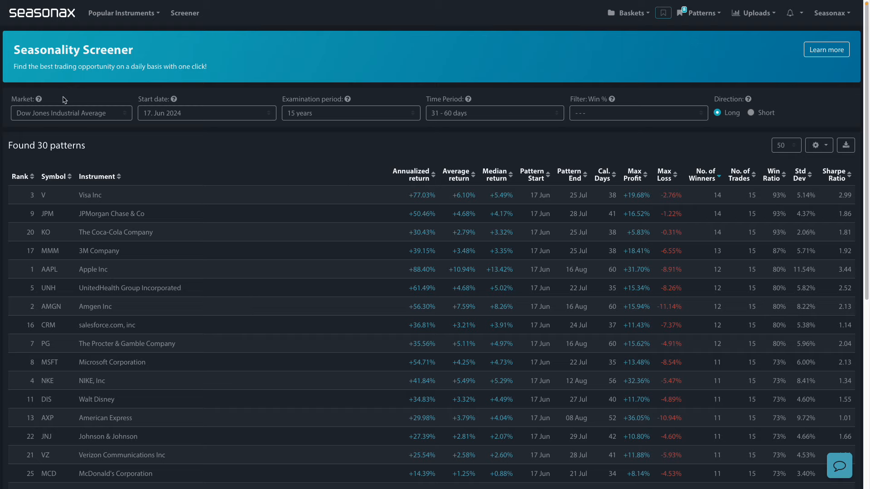
left_click(71, 113)
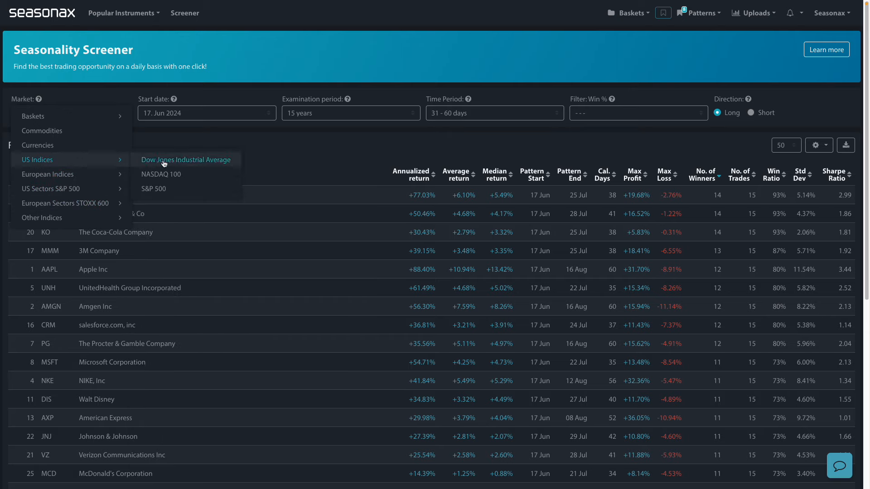
left_click(186, 160)
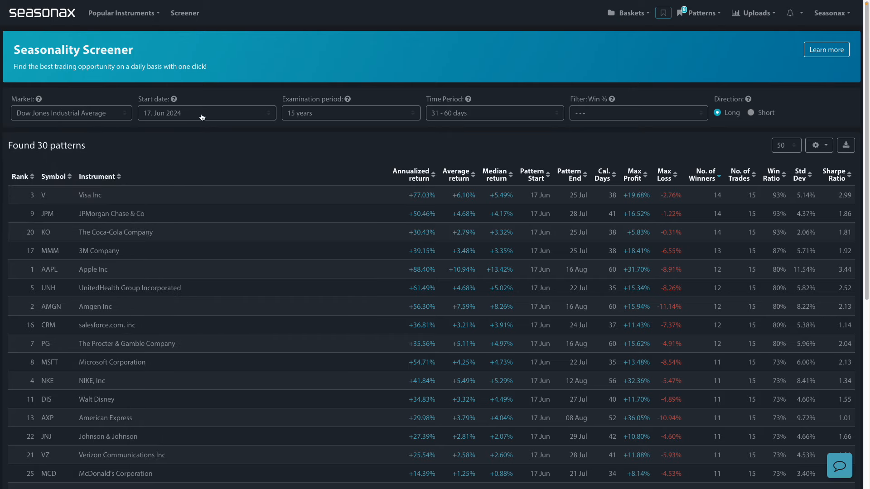
left_click(493, 113)
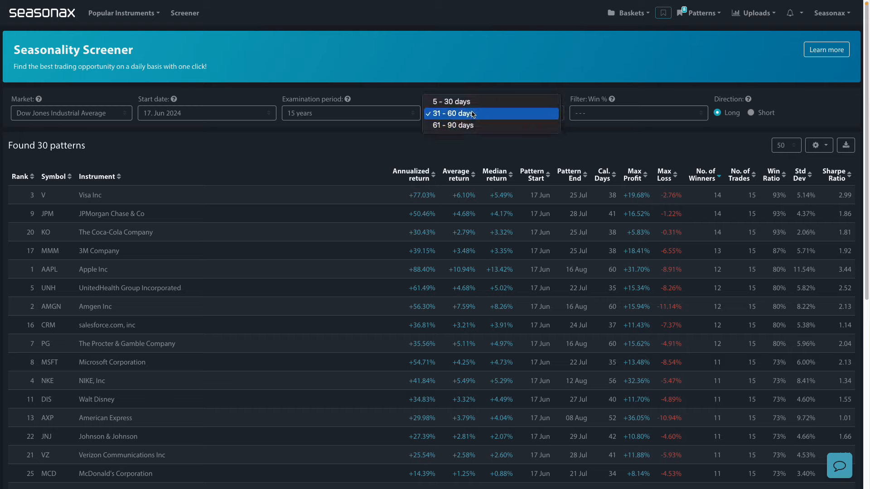
left_click(450, 113)
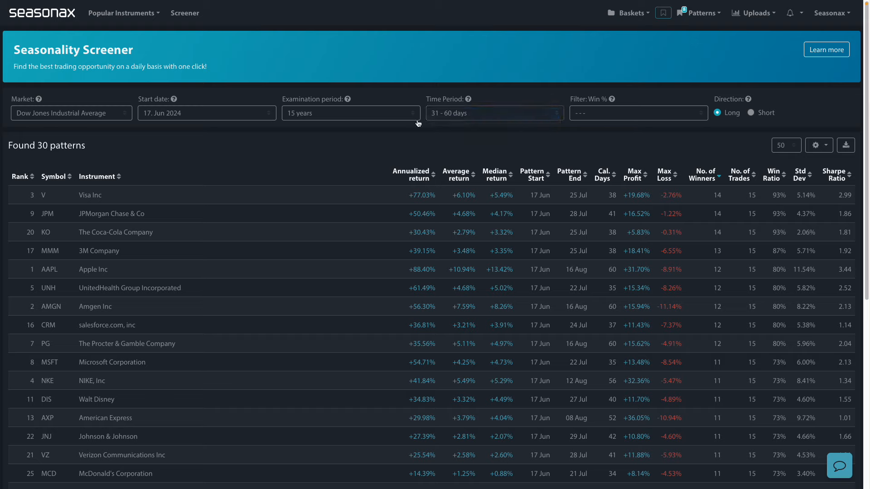
mouse_move(55, 251)
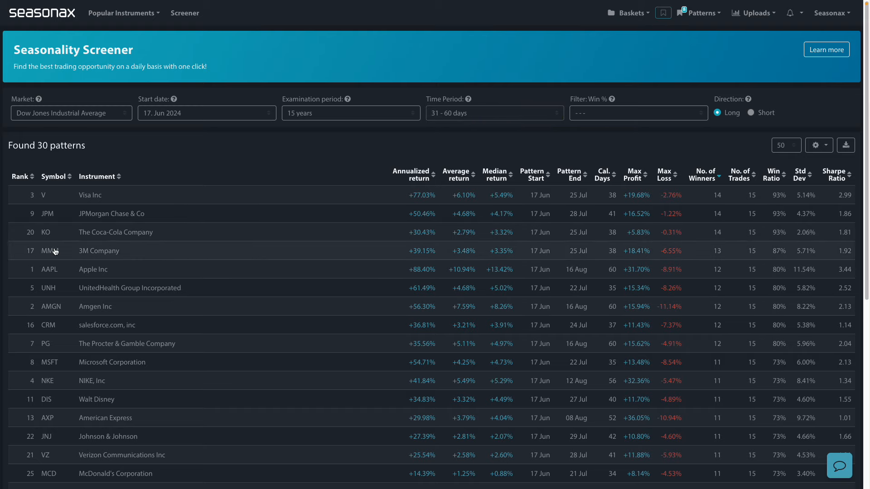
mouse_move(165, 210)
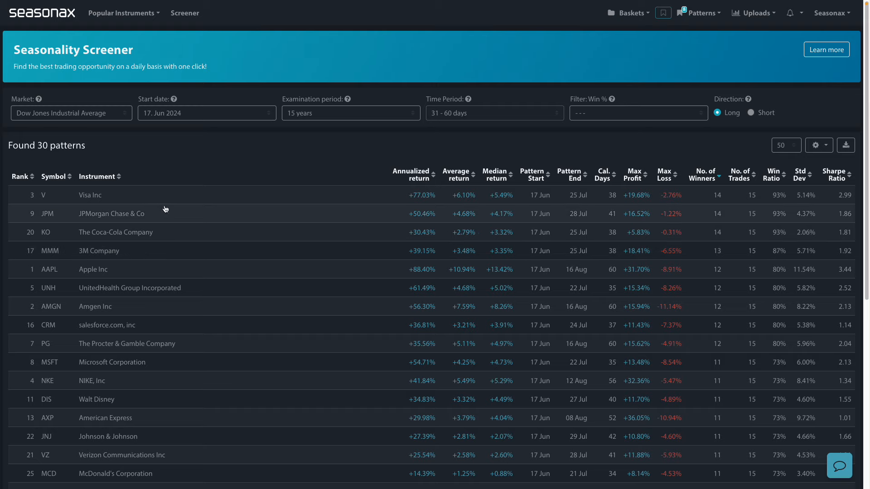
mouse_move(106, 235)
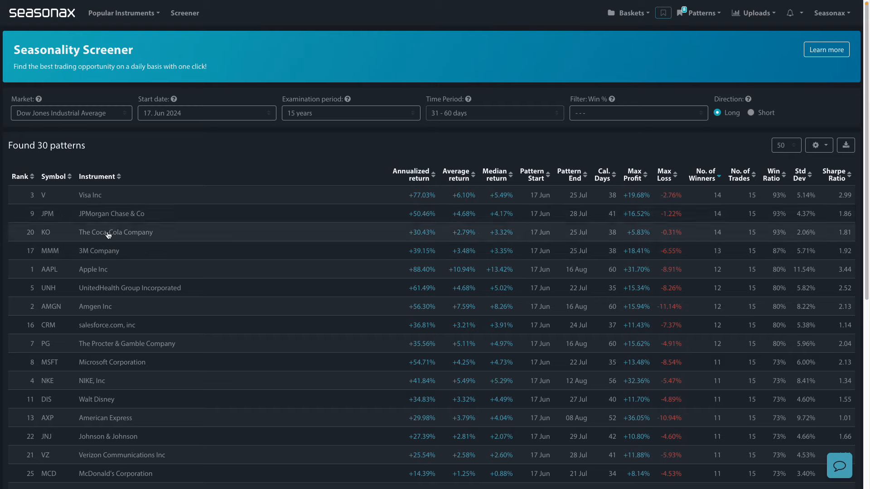
mouse_move(735, 226)
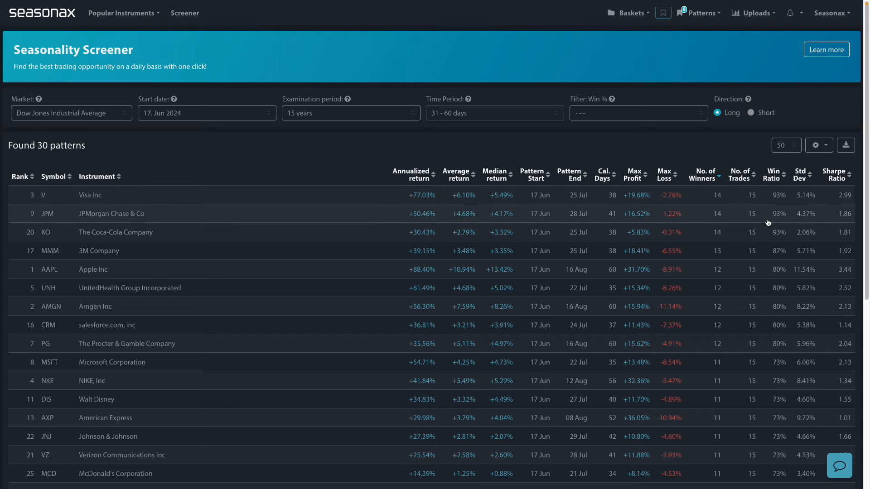
mouse_move(500, 224)
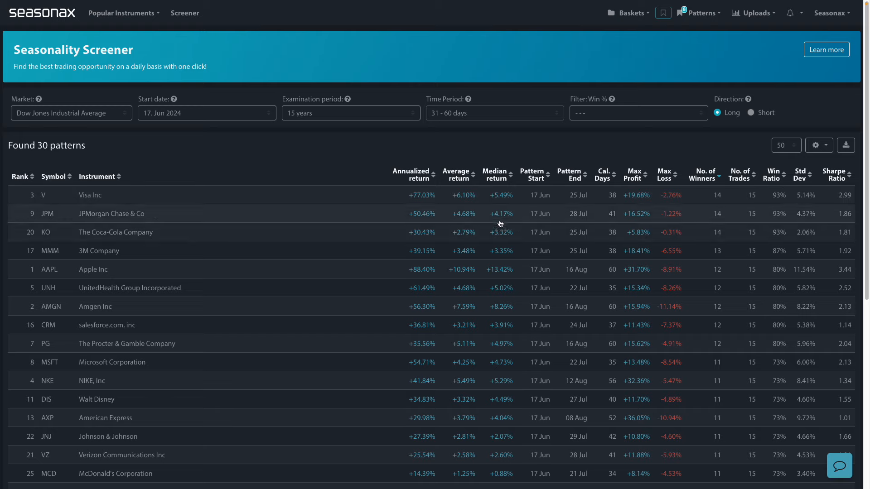
mouse_move(269, 133)
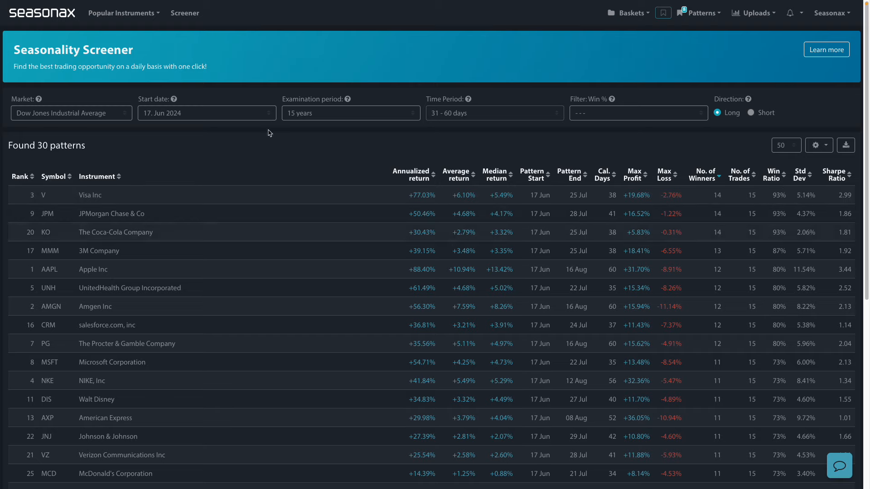
left_click(111, 213)
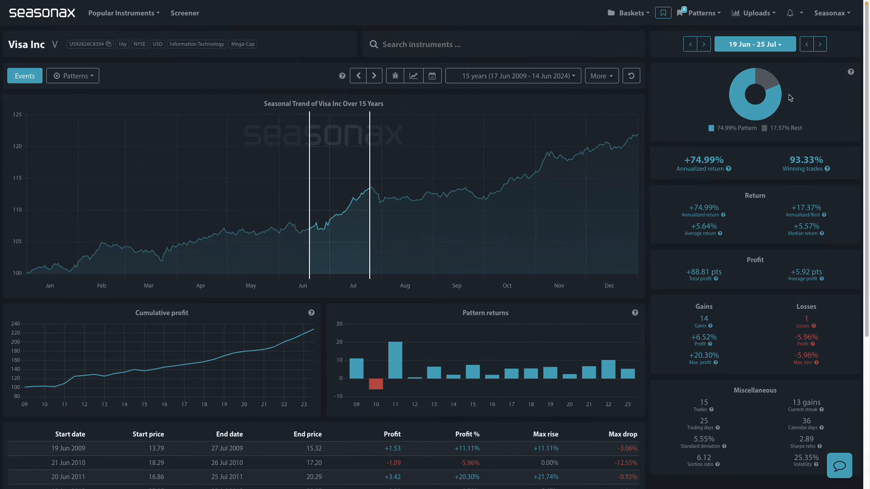
mouse_move(707, 234)
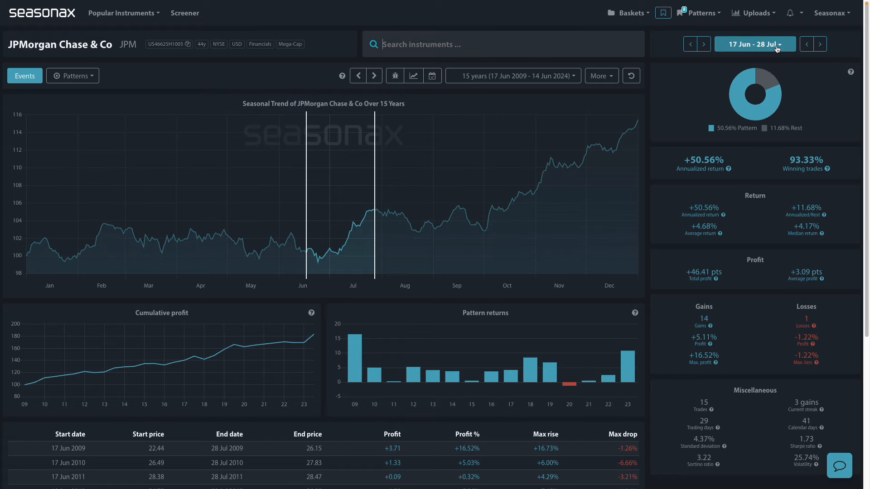
mouse_move(662, 258)
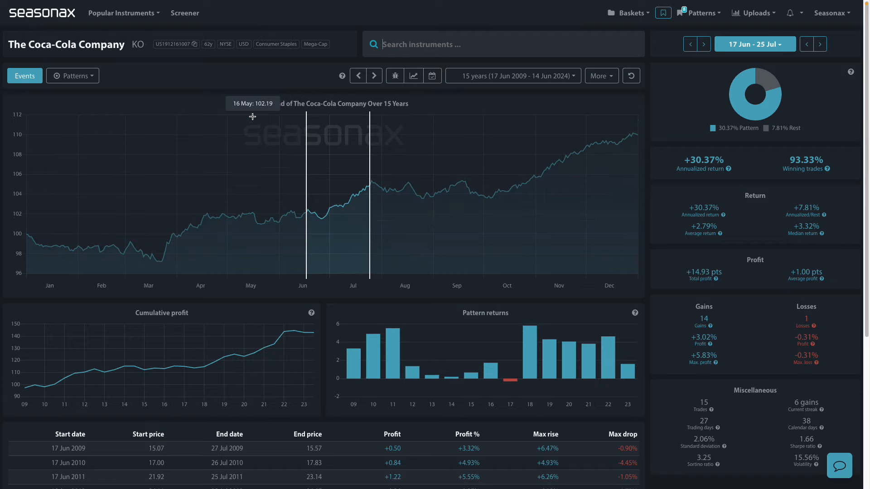
scroll("down", 3)
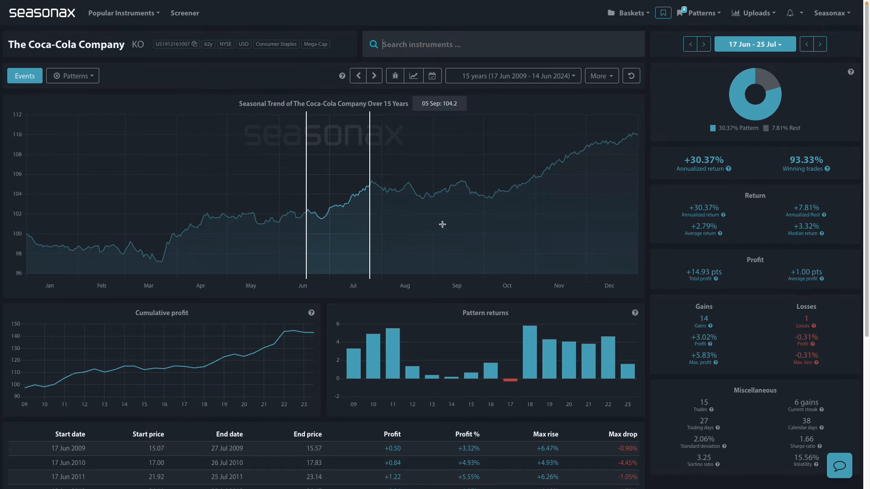
mouse_move(708, 233)
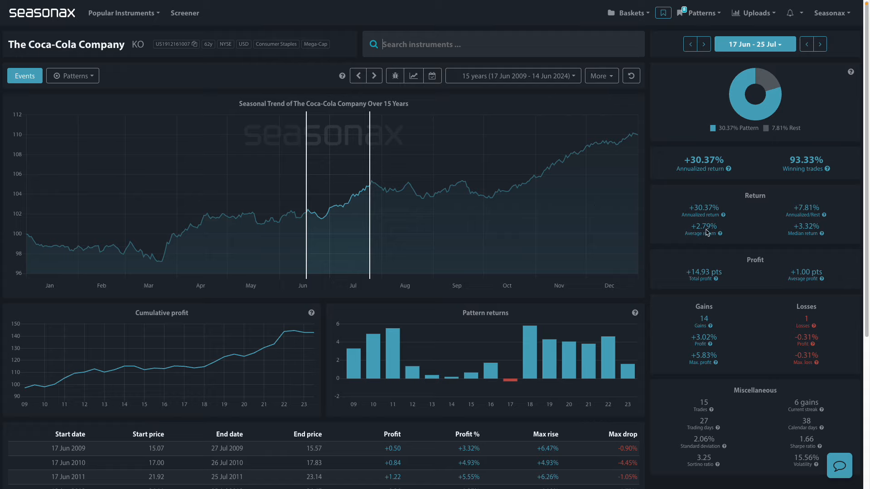
mouse_move(465, 220)
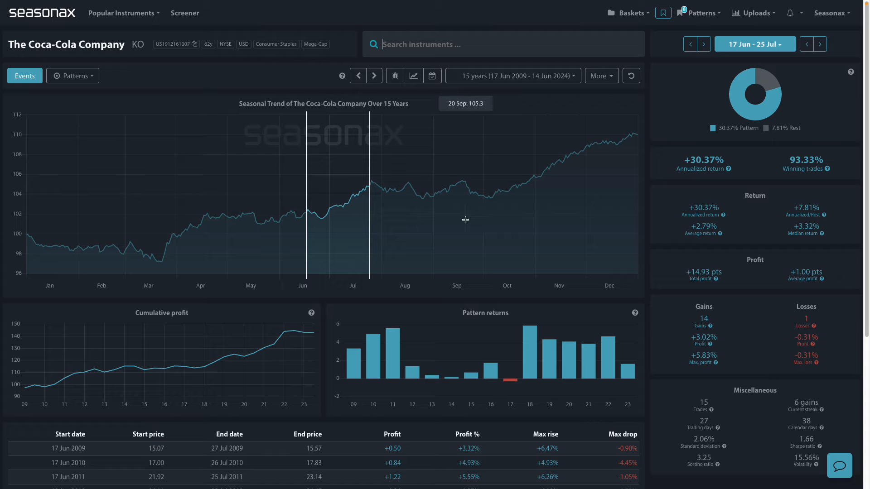
mouse_move(685, 259)
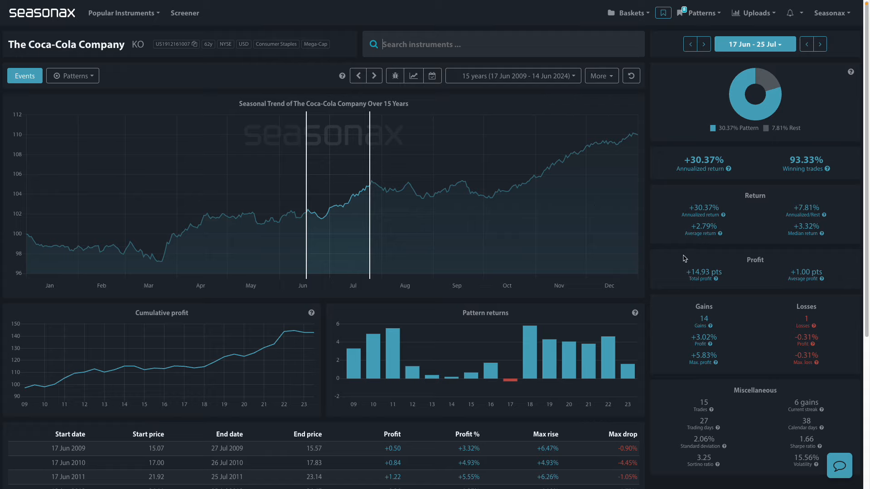
mouse_move(826, 153)
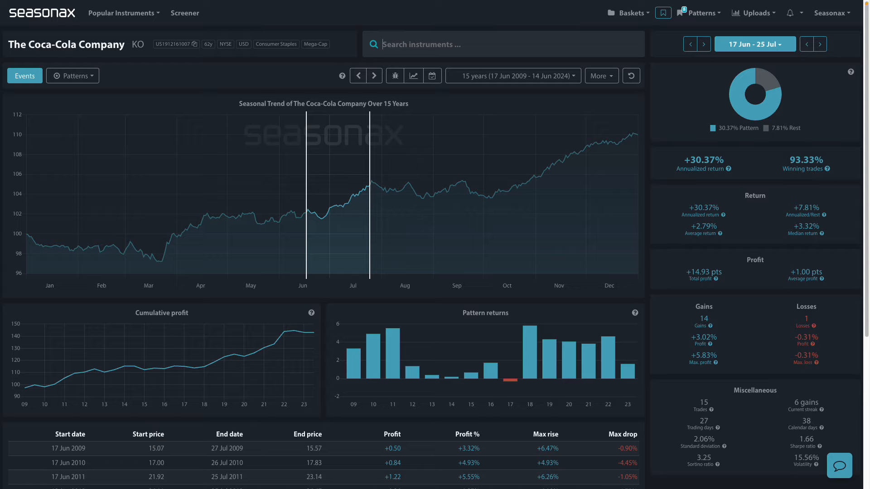
mouse_move(174, 198)
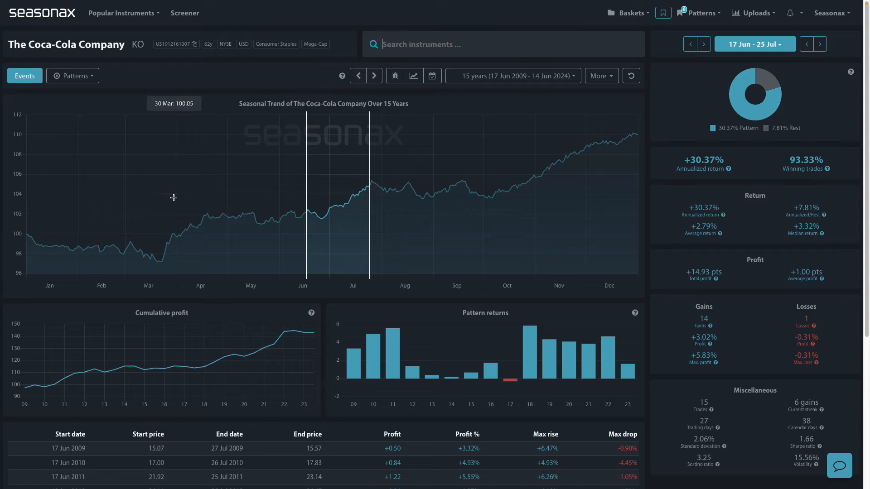
left_click(184, 13)
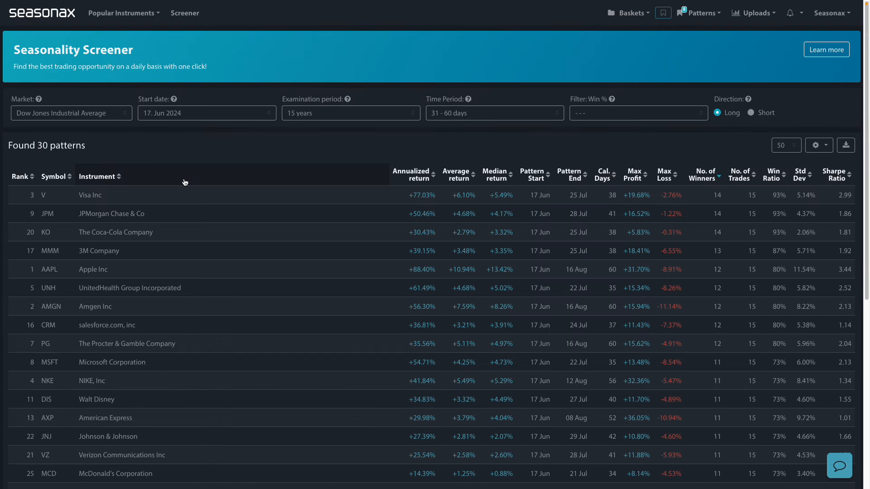
mouse_move(129, 269)
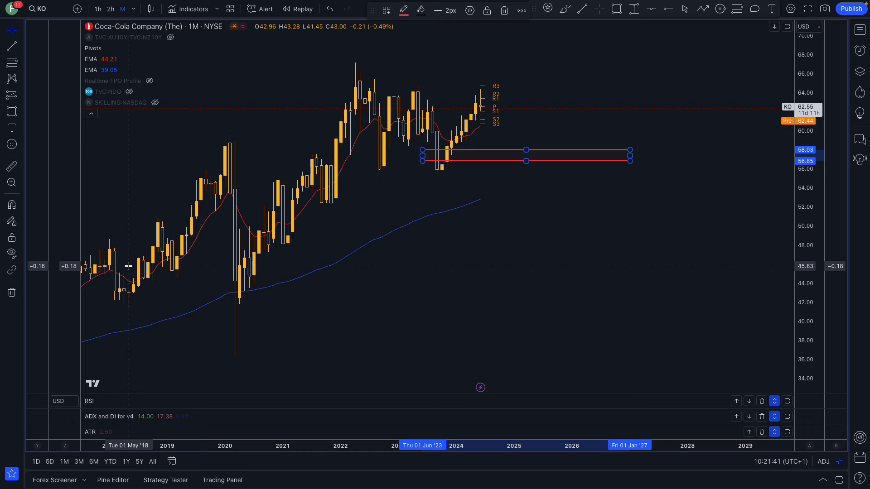
mouse_move(446, 170)
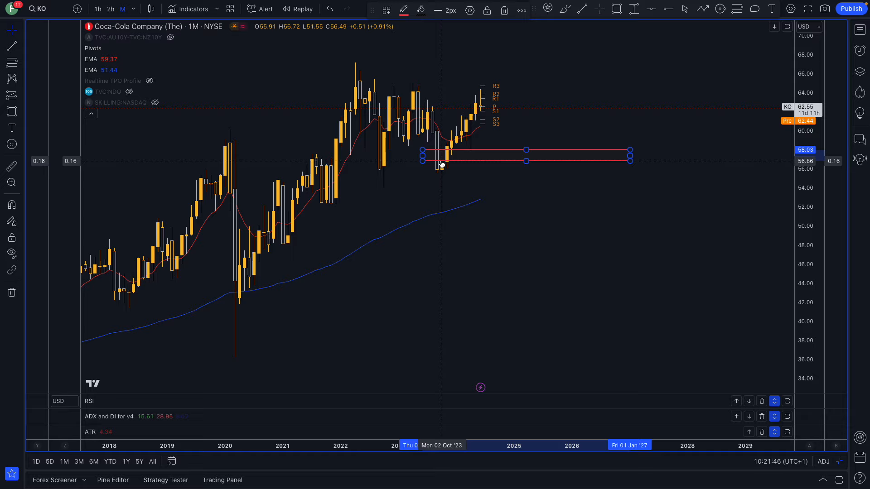
mouse_move(519, 154)
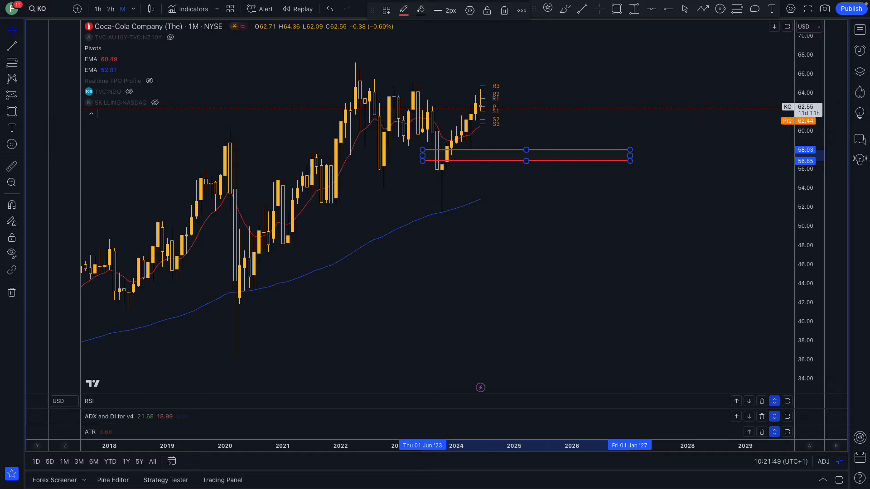
mouse_move(519, 201)
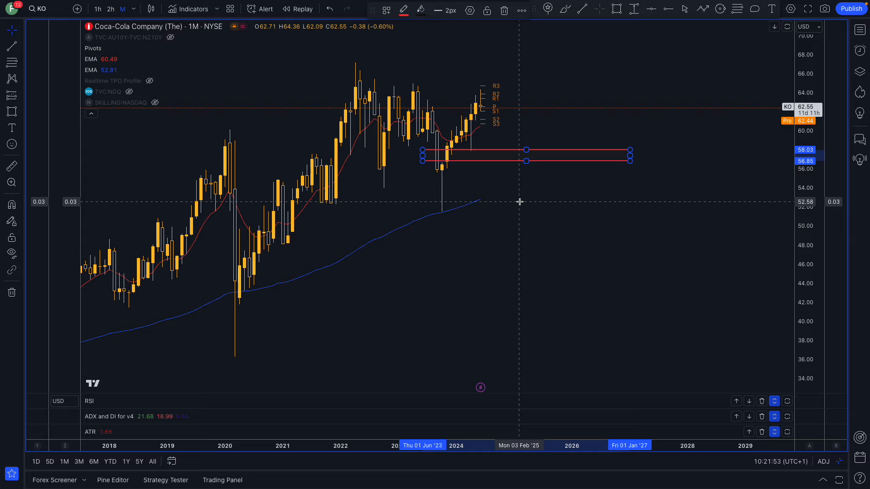
mouse_move(558, 142)
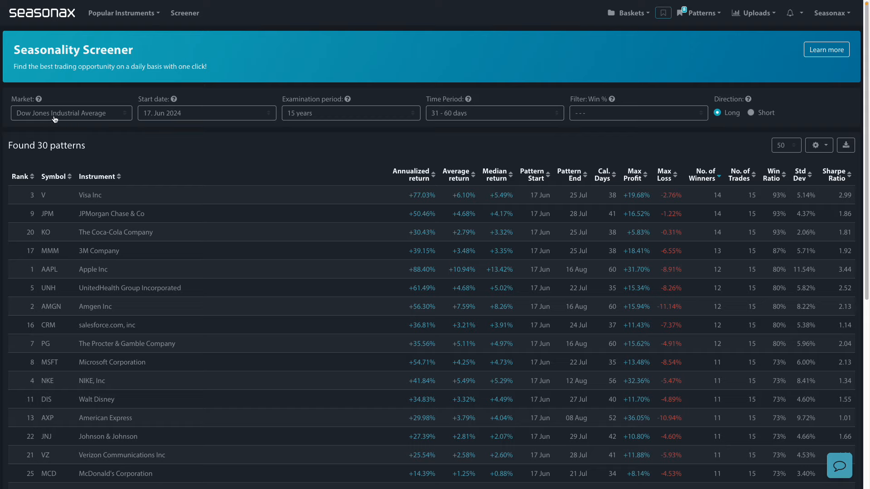
mouse_move(71, 158)
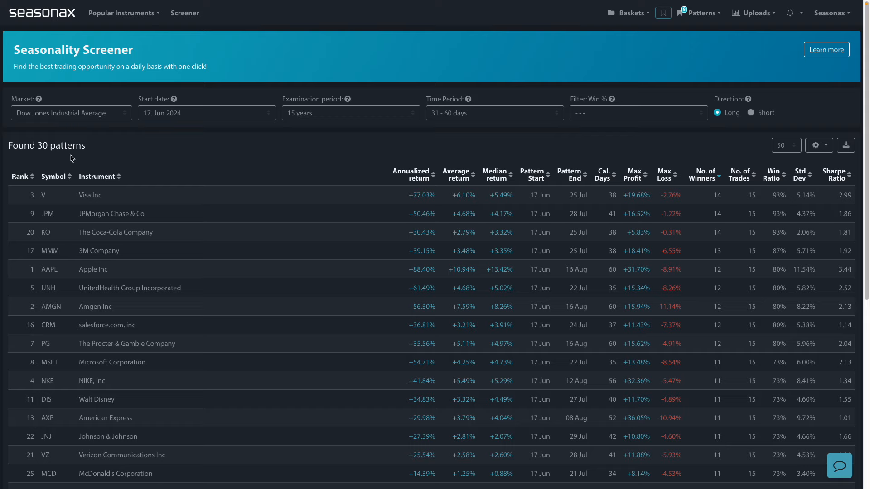
mouse_move(222, 237)
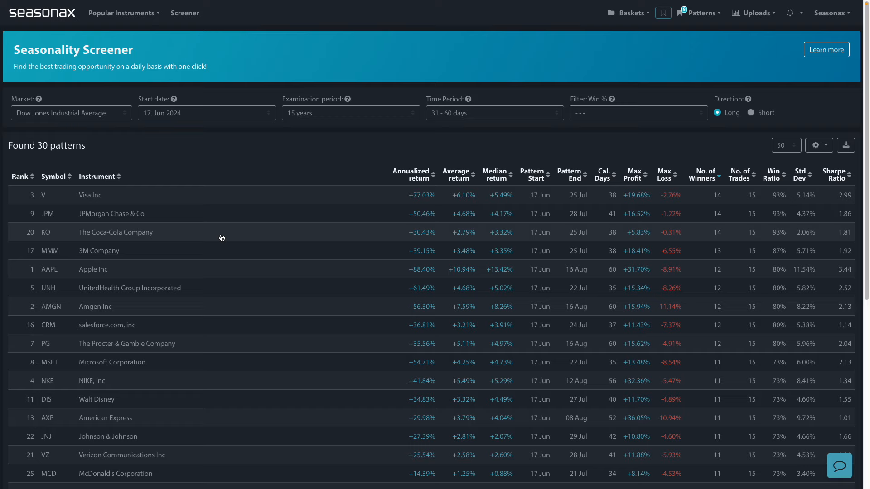